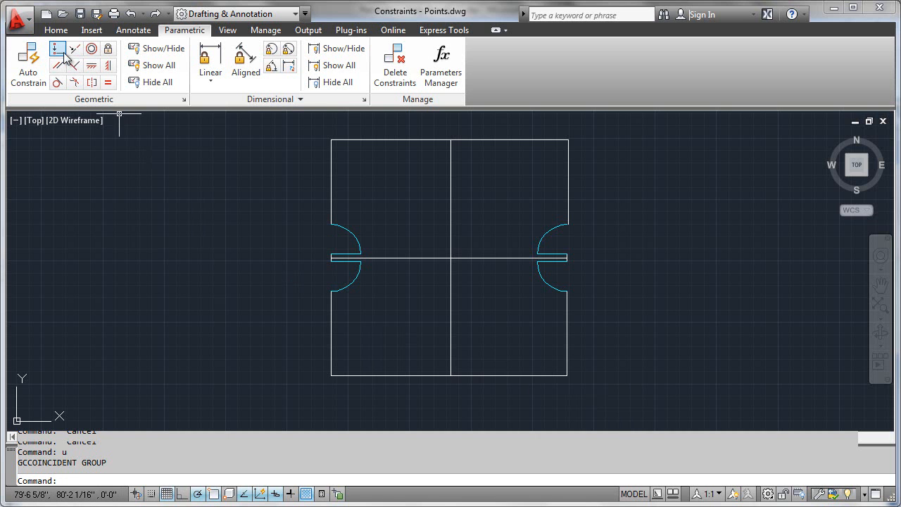
pyautogui.moveTo(59, 48)
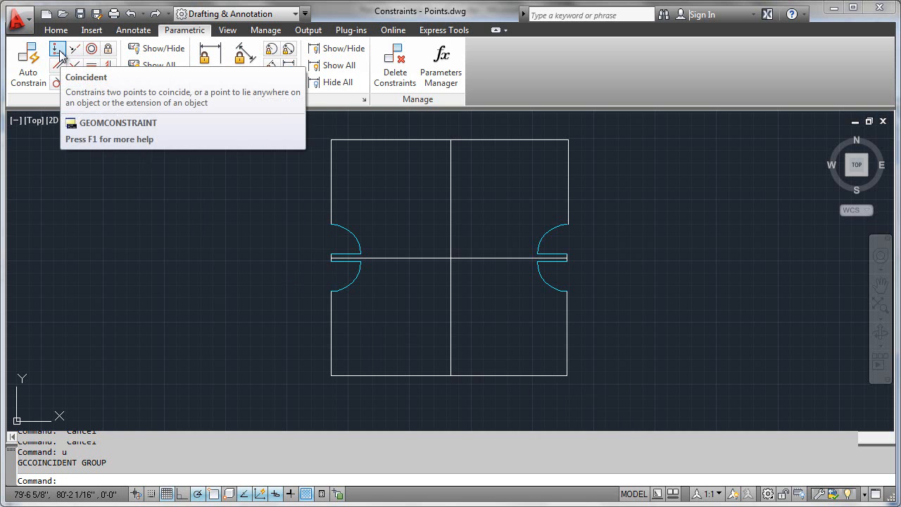
pyautogui.moveTo(60, 47)
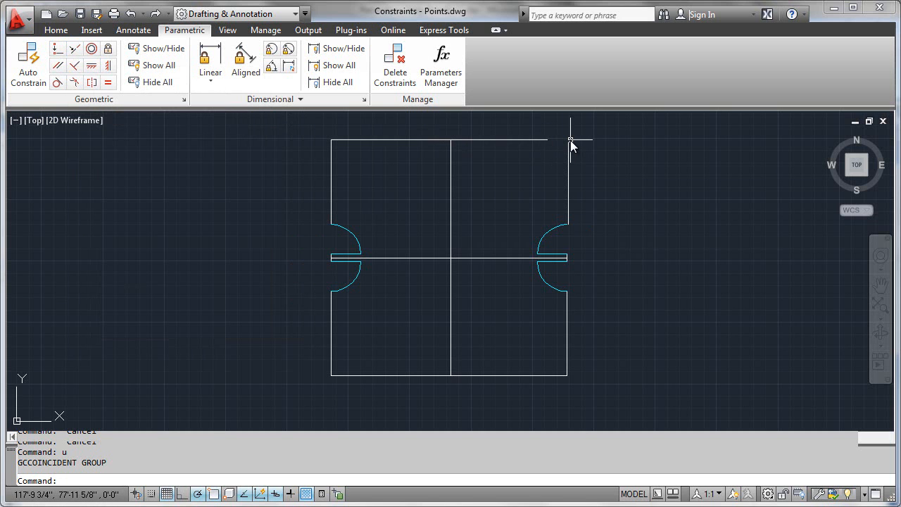
pyautogui.moveTo(577, 166)
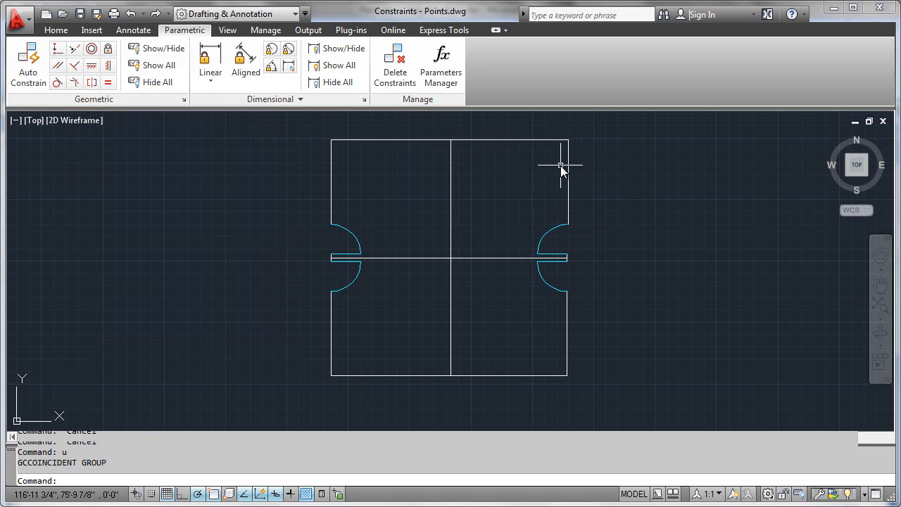
pyautogui.moveTo(568, 156)
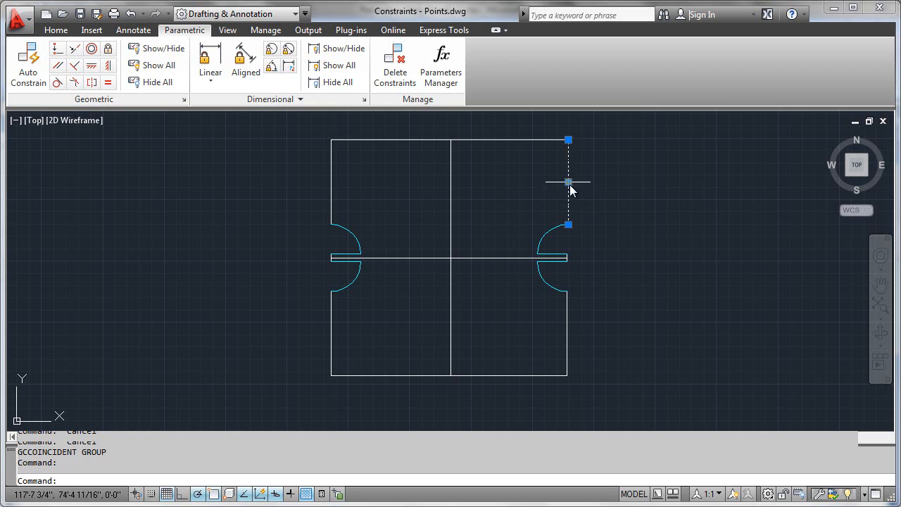
# Step: Apply Coincident constraints at the top-right corner, then at the top-left corner
pyautogui.click(568, 182)
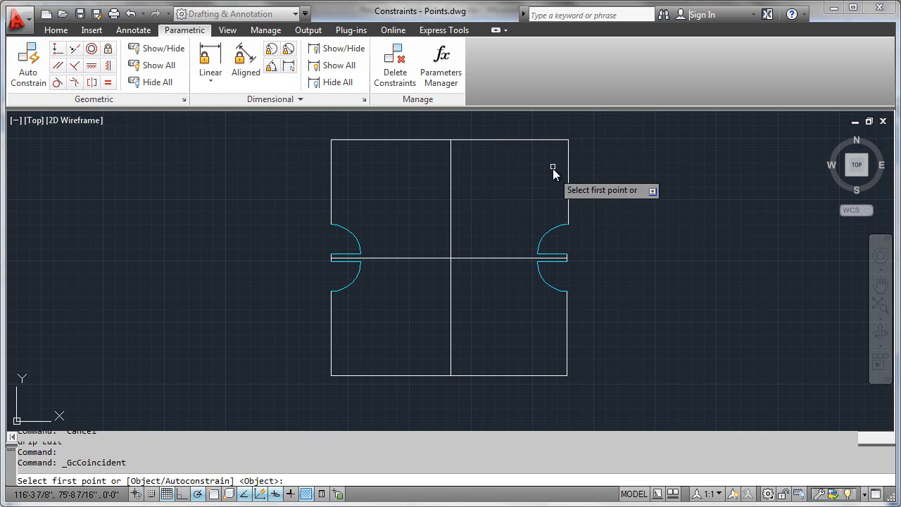
pyautogui.click(568, 139)
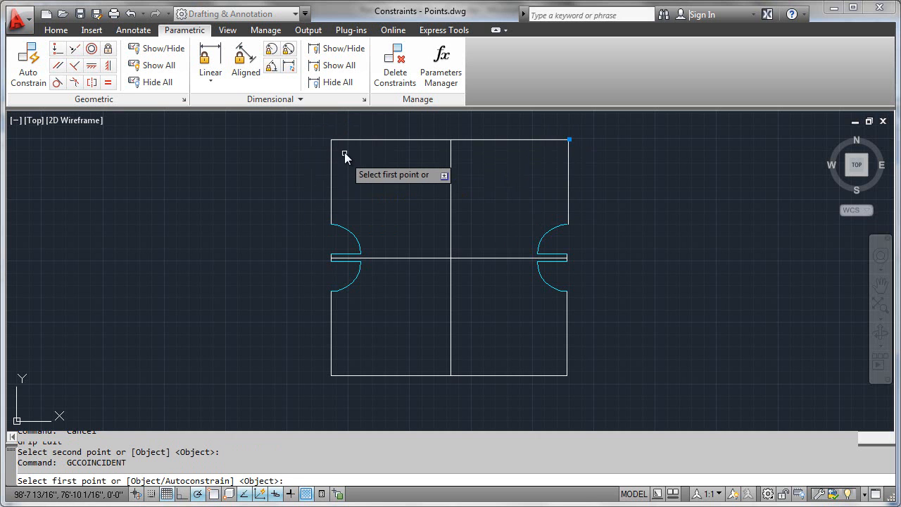
pyautogui.click(332, 139)
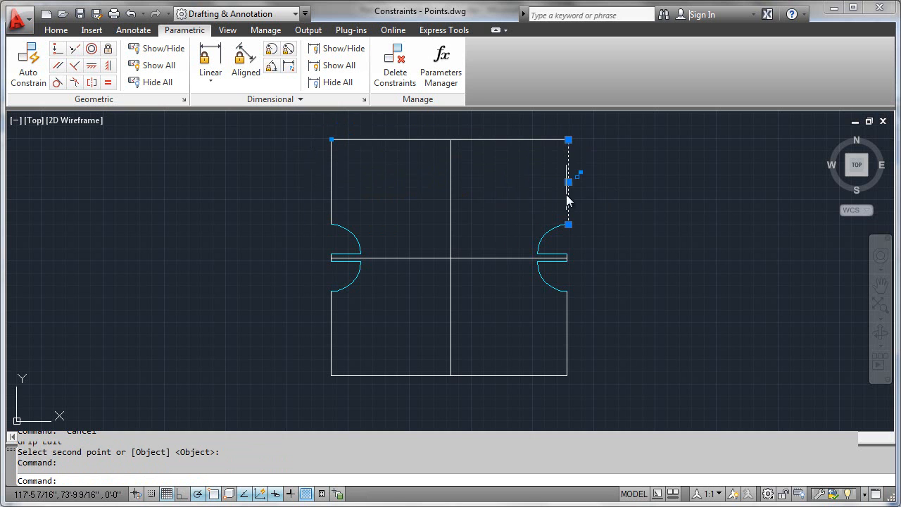
pyautogui.click(569, 183)
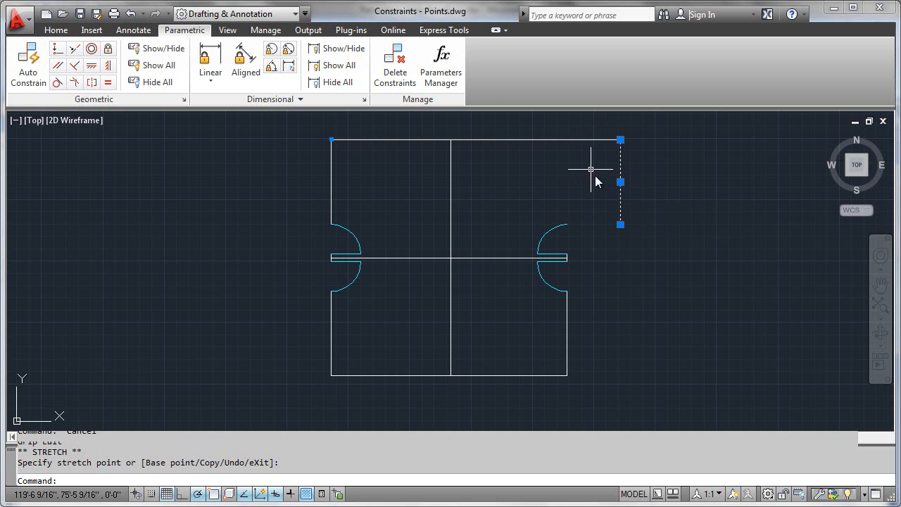
pyautogui.moveTo(679, 197)
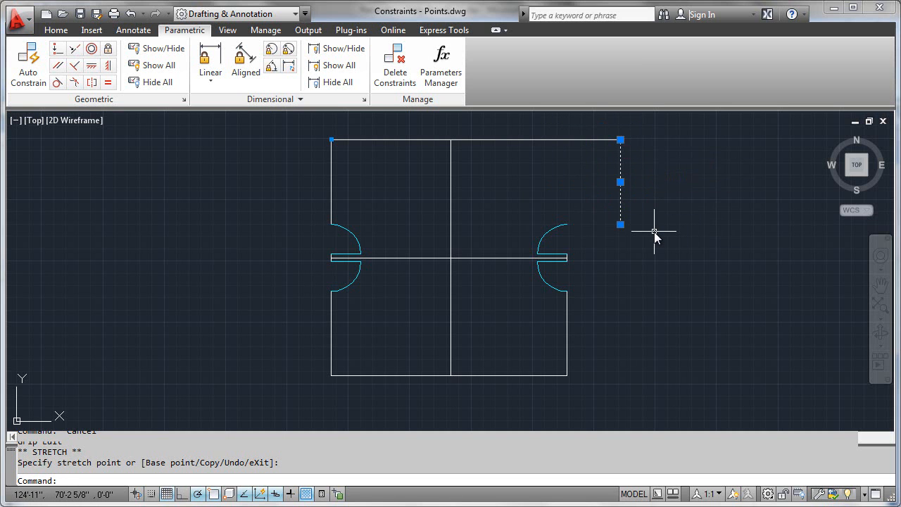
pyautogui.write('u')
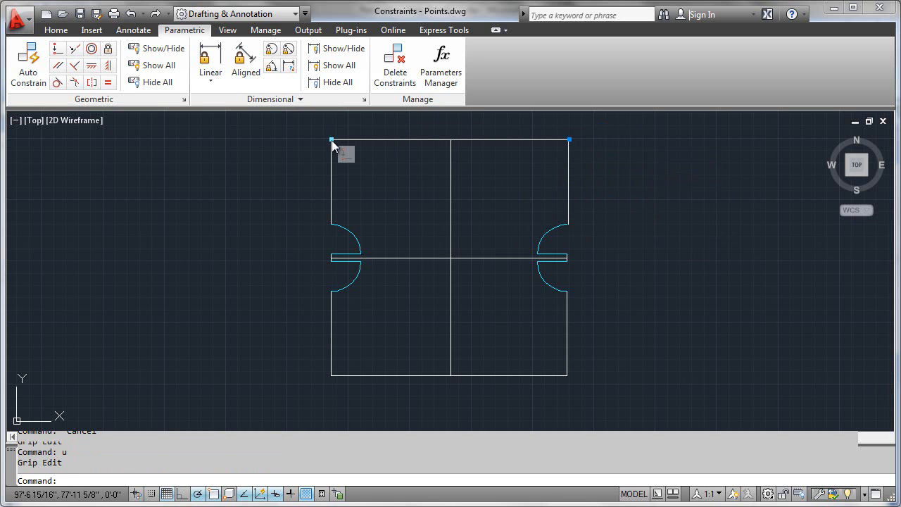
pyautogui.moveTo(570, 141)
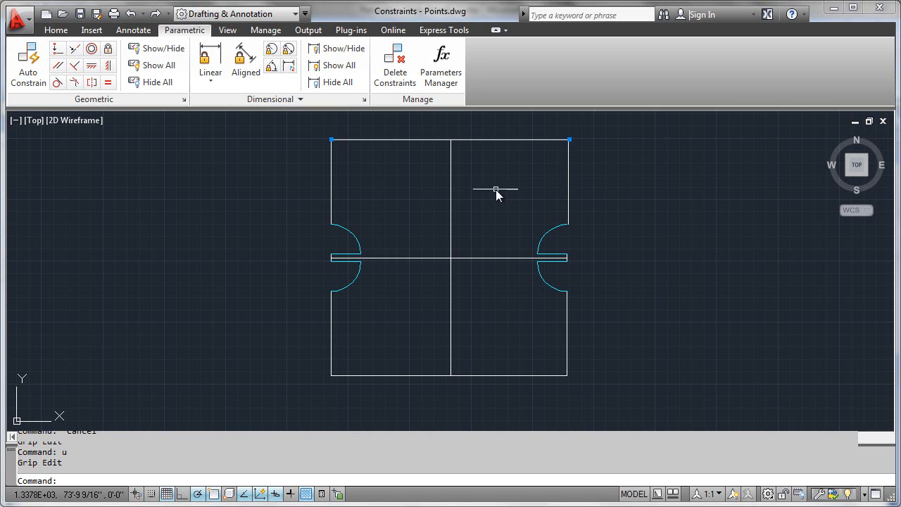
pyautogui.moveTo(236, 203)
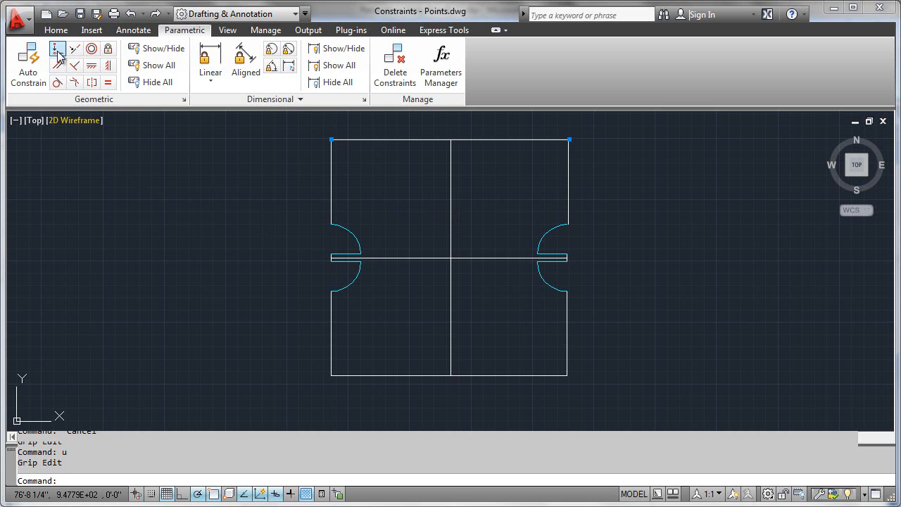
# Step: Constrain the centre line's top endpoint to lie on the top edge line
pyautogui.click(58, 48)
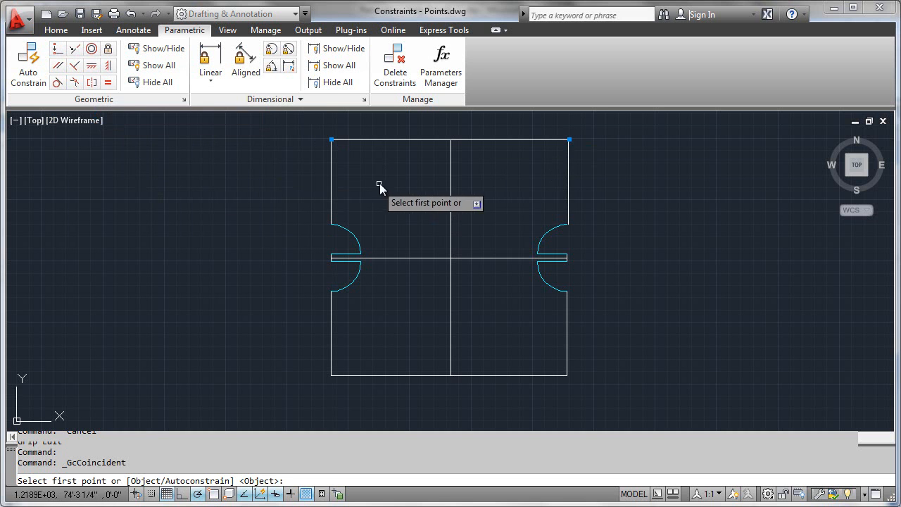
pyautogui.moveTo(450, 145)
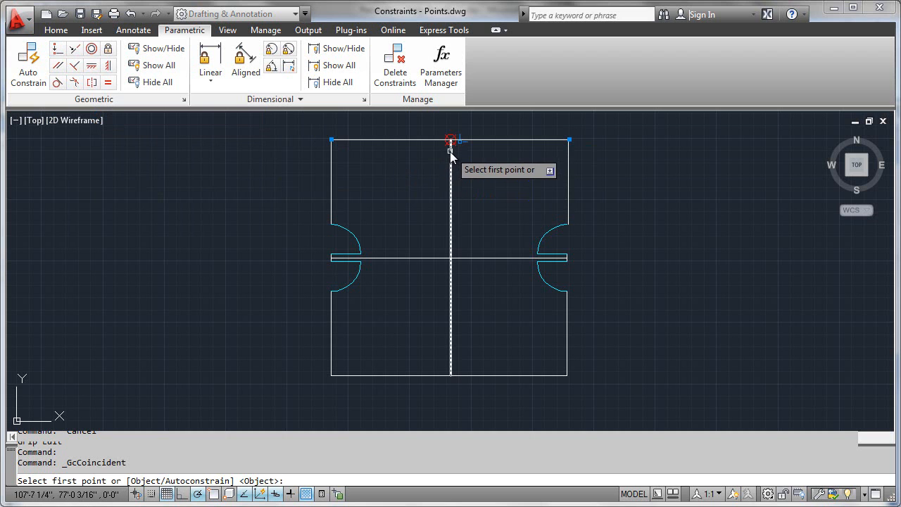
pyautogui.click(451, 141)
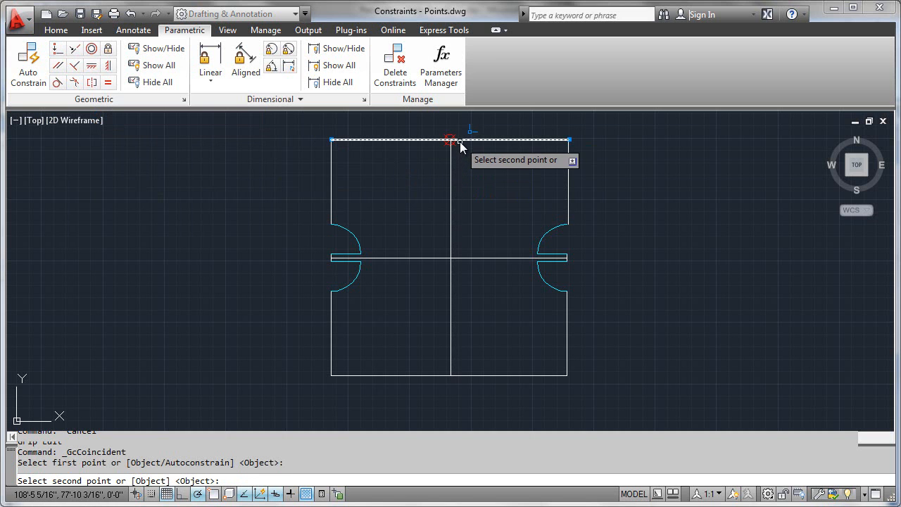
pyautogui.click(450, 140)
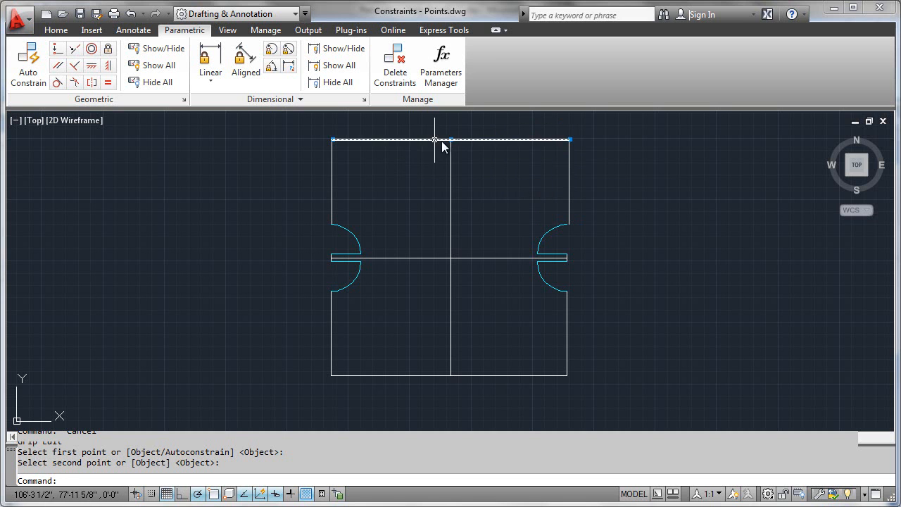
pyautogui.moveTo(456, 144)
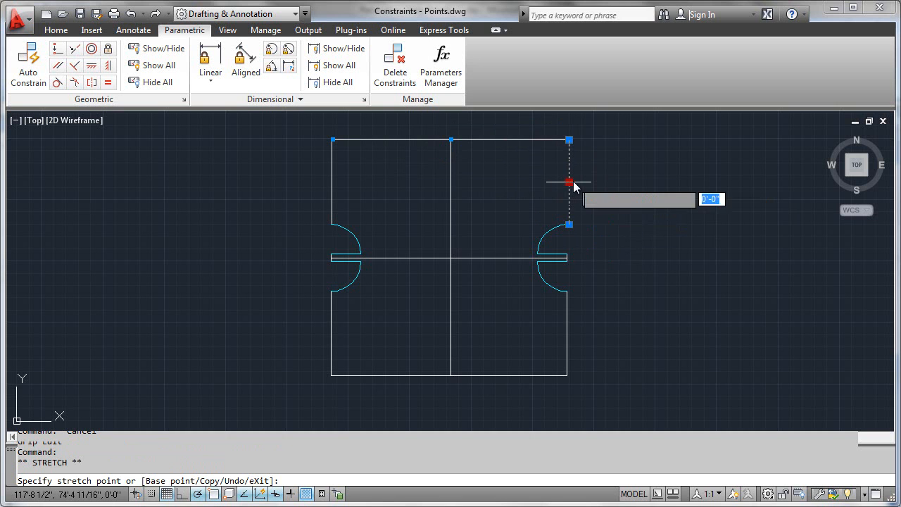
pyautogui.moveTo(597, 185)
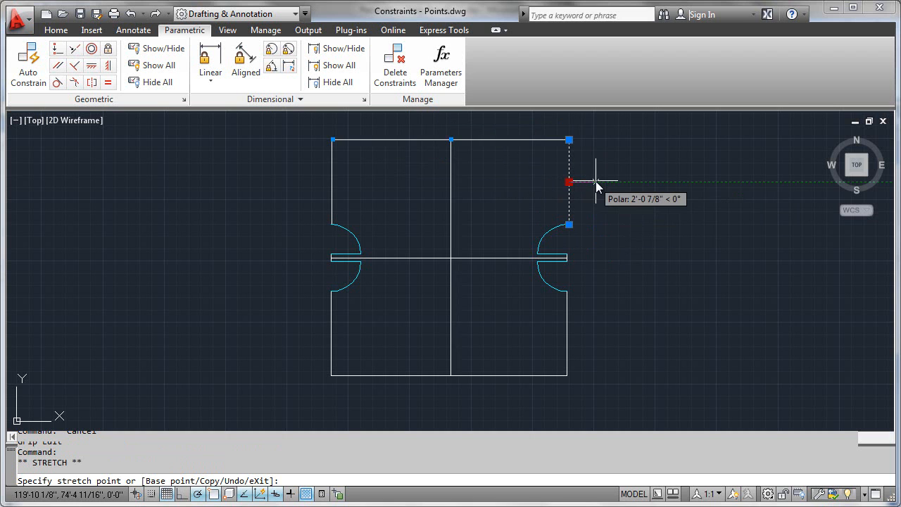
pyautogui.moveTo(626, 189)
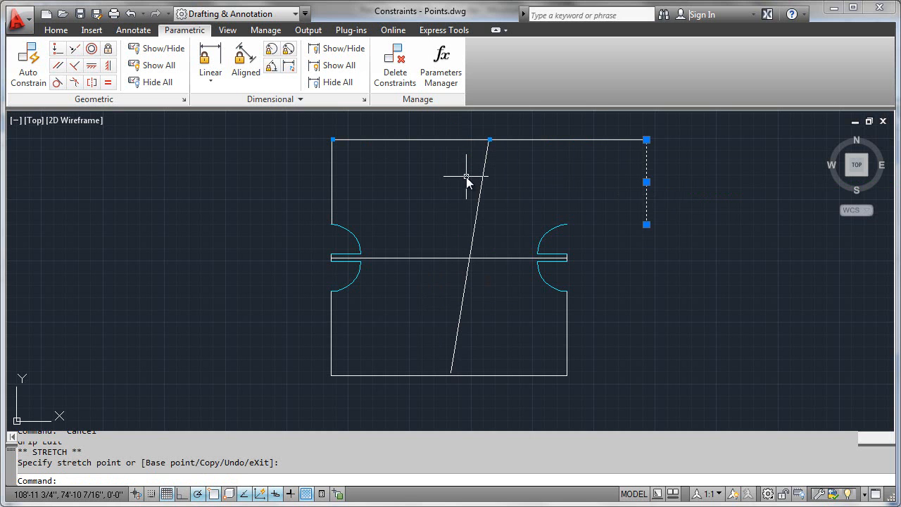
pyautogui.moveTo(178, 119)
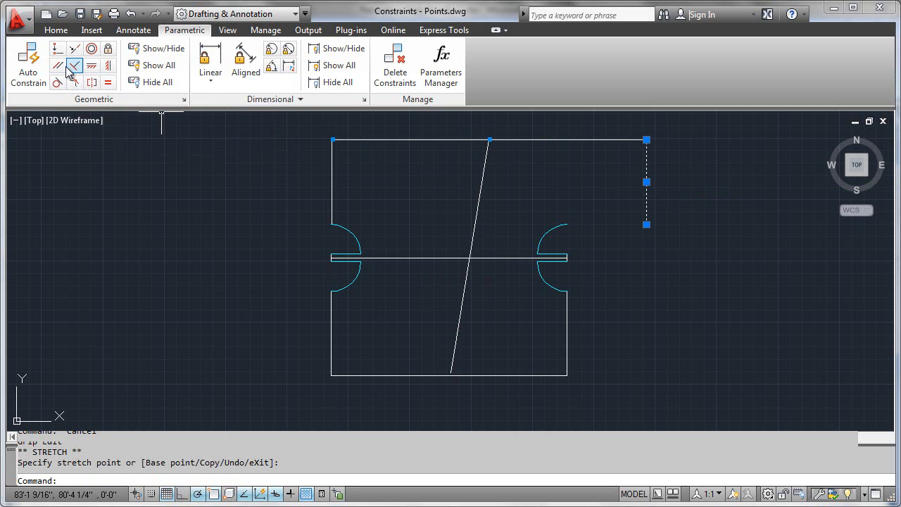
pyautogui.moveTo(74, 66)
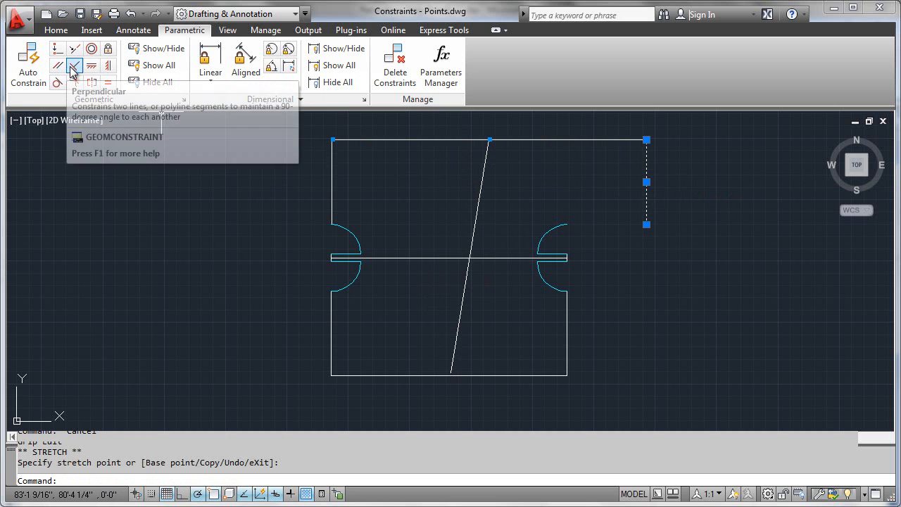
pyautogui.moveTo(57, 67)
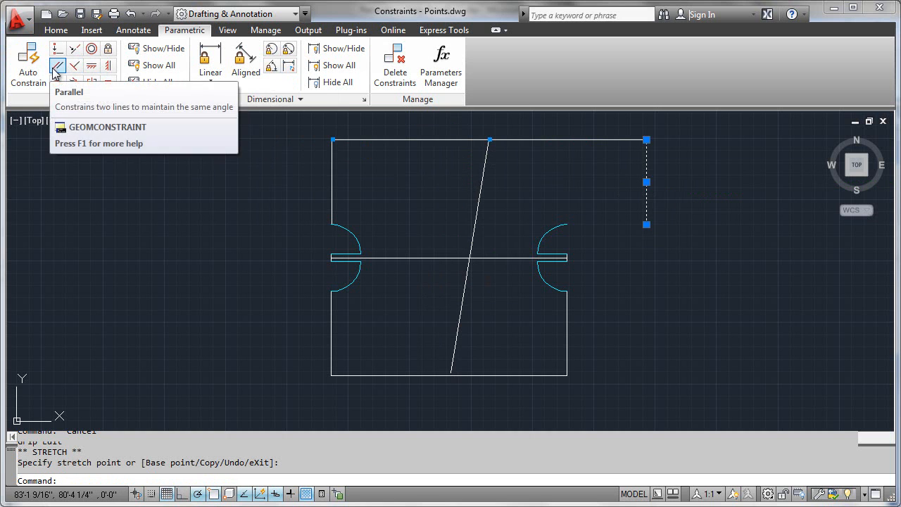
pyautogui.moveTo(110, 66)
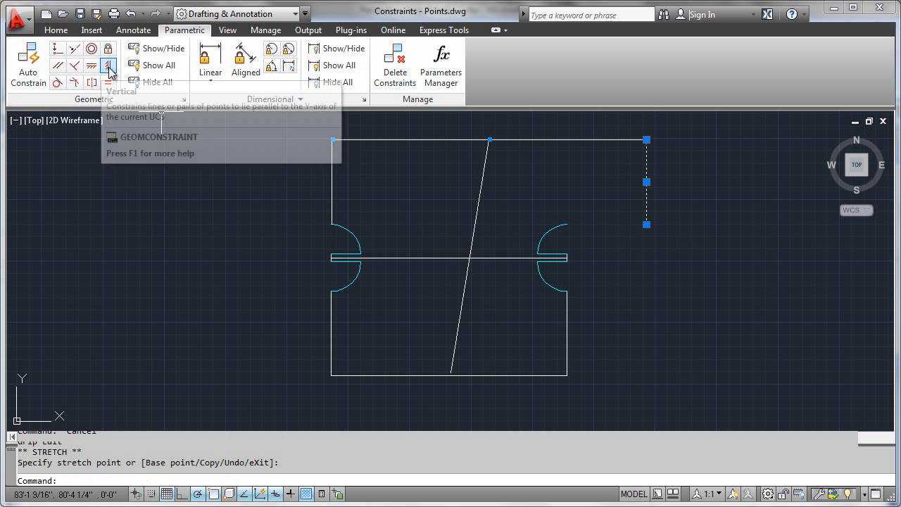
pyautogui.moveTo(560, 189)
pyautogui.write('u')
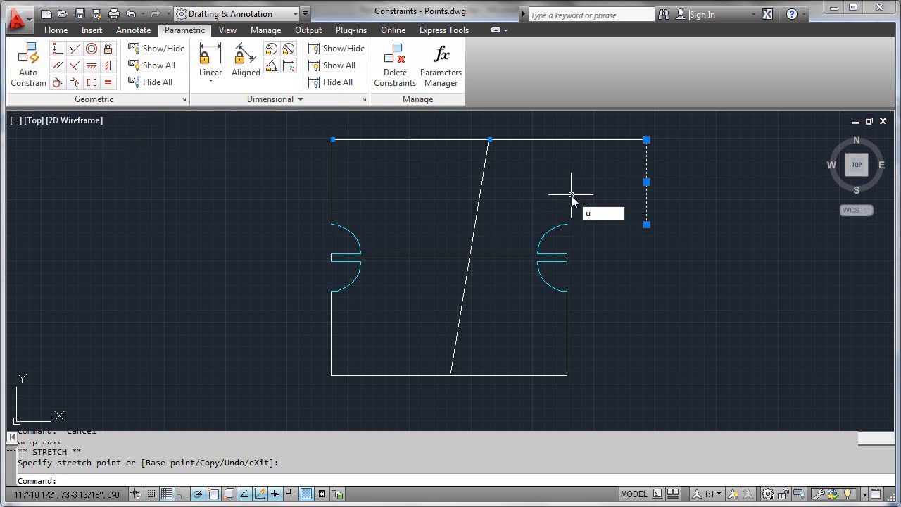
# Step: Undo the stretch test with U, returning the centre line upright
pyautogui.press('enter')
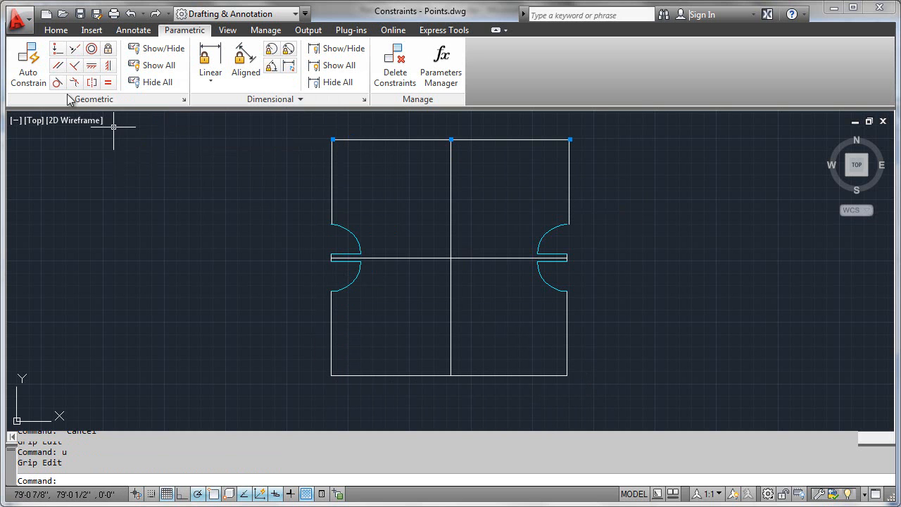
# Step: Start Coincident and pick the endpoints at the bottom-left corner
pyautogui.click(58, 48)
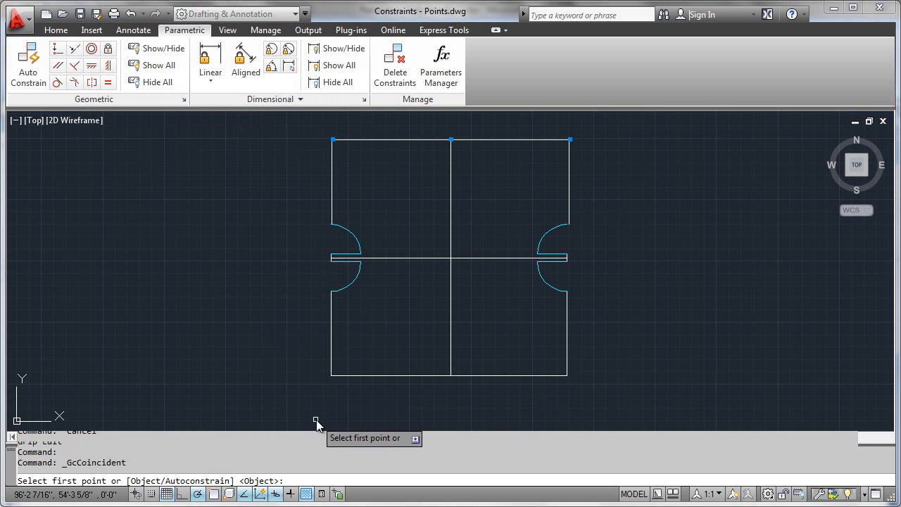
pyautogui.click(333, 374)
pyautogui.write('u')
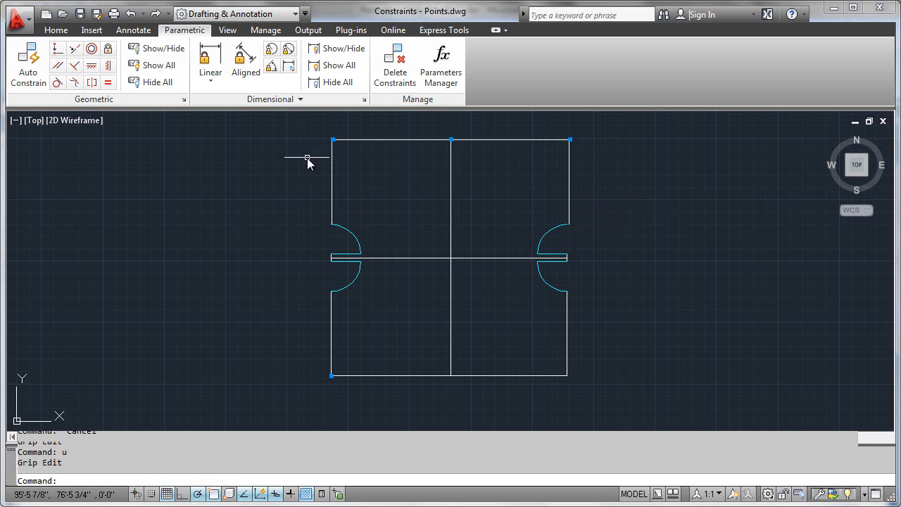
pyautogui.moveTo(58, 48)
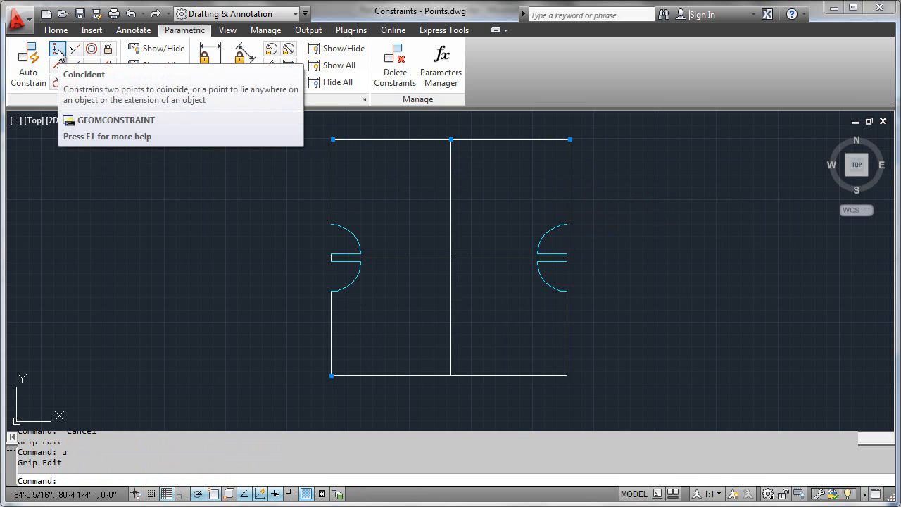